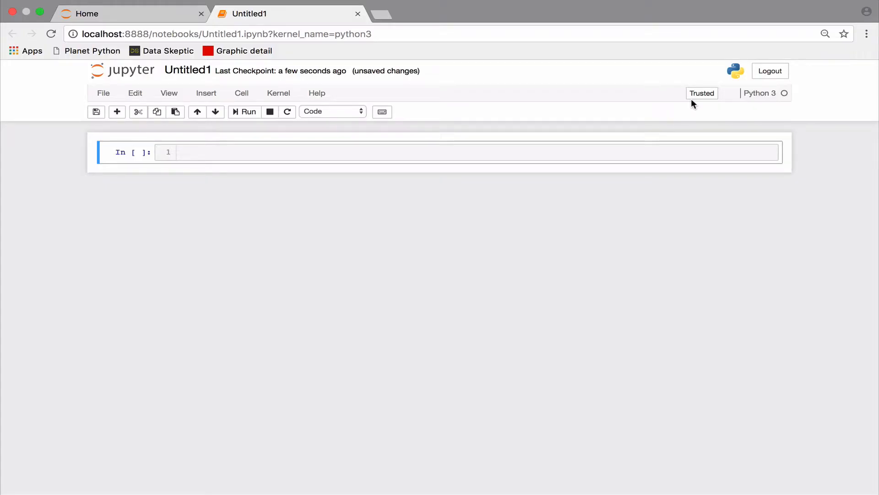
Import re and define data1 as 'Bad Moon Rising dfdsfsd 3532523 ?2#'.
type("import re")
type("data1 = '")
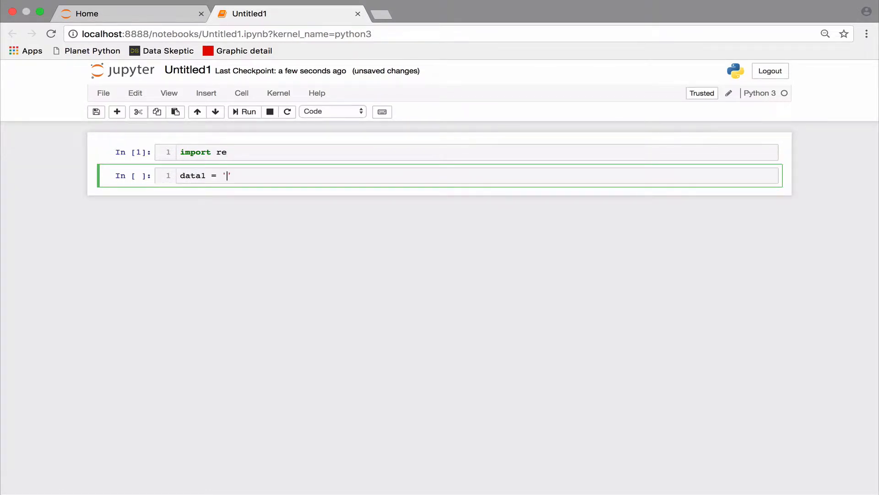
type("Bad Moon Rising dfdsfsd")
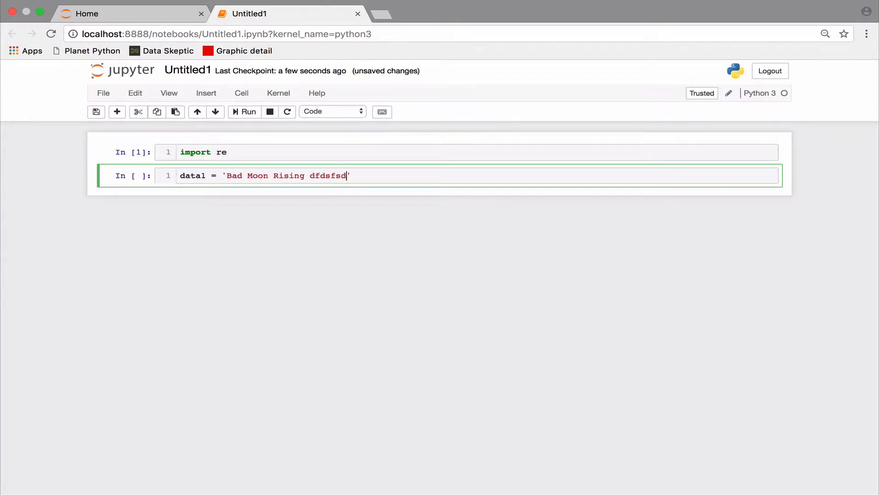
type("3532523 ?2#")
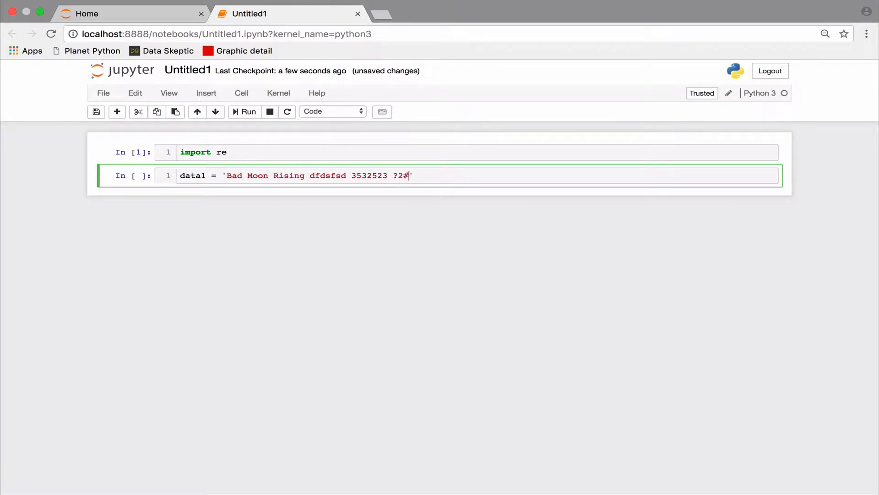
Set pattern1 to '.+' and run re.search(pattern1, data1) to match the whole string.
type("pattern1")
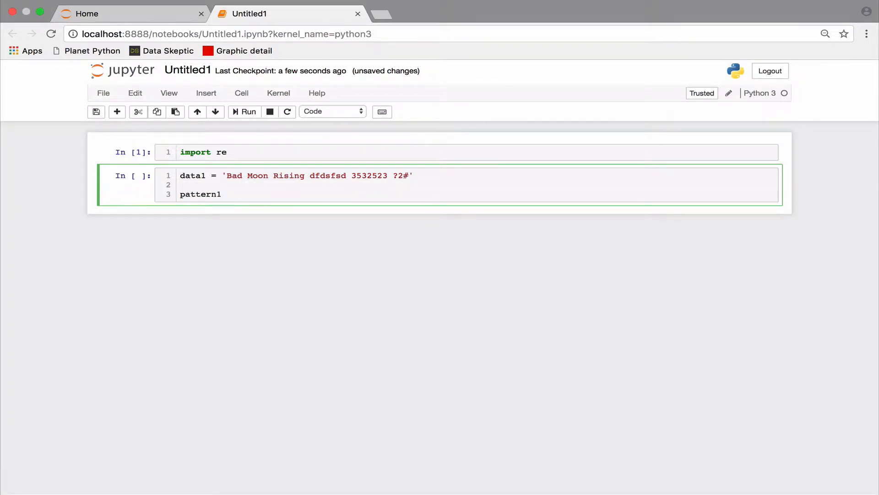
type("=")
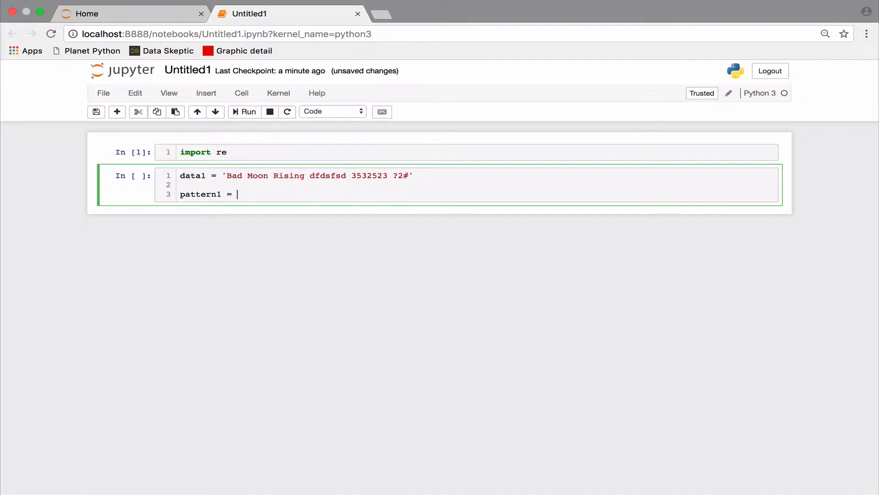
type("'")
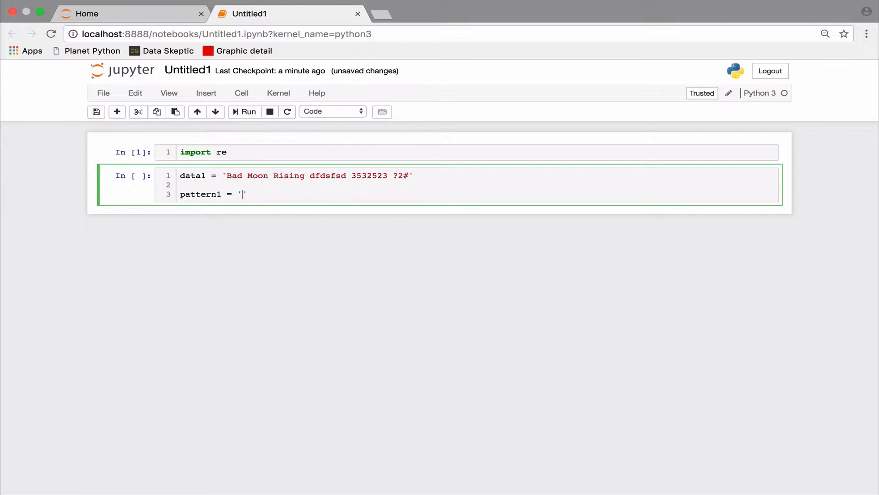
type(".+")
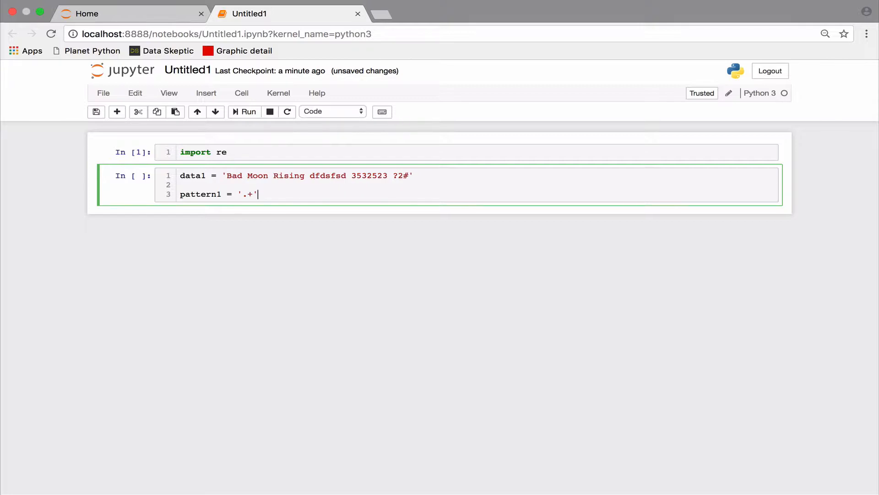
type("re.sear")
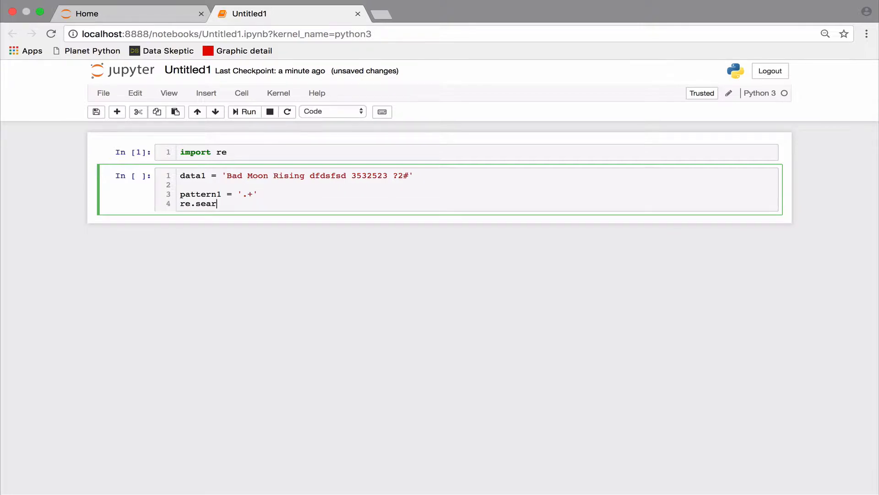
type("ch(pattern1, data1)")
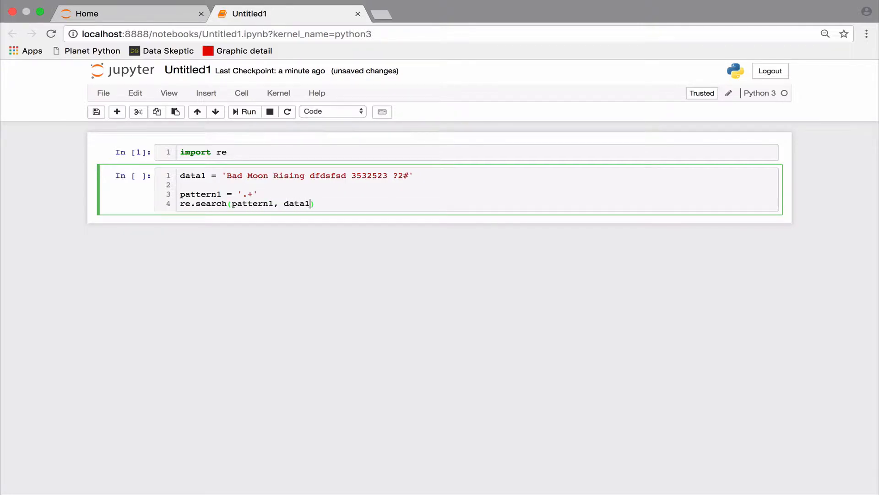
left_click(243, 111)
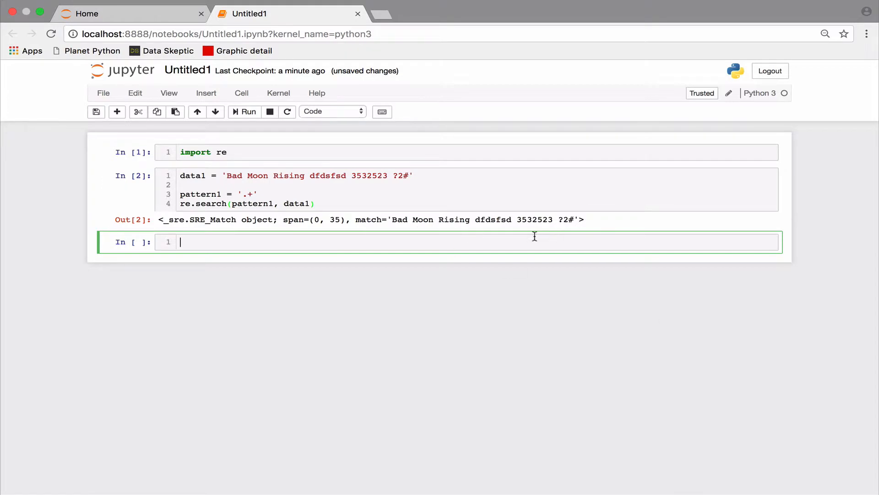
Define data2 as the date string '25/08/05' in a new cell.
type("d")
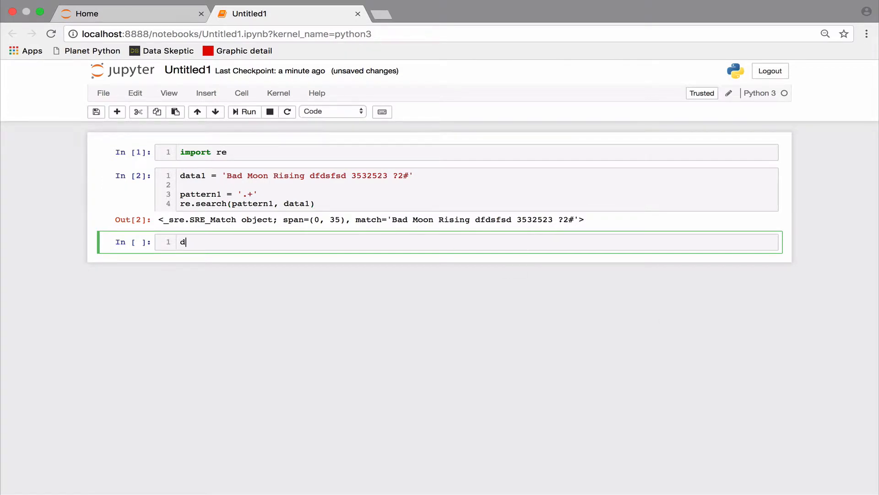
type("ata2 =")
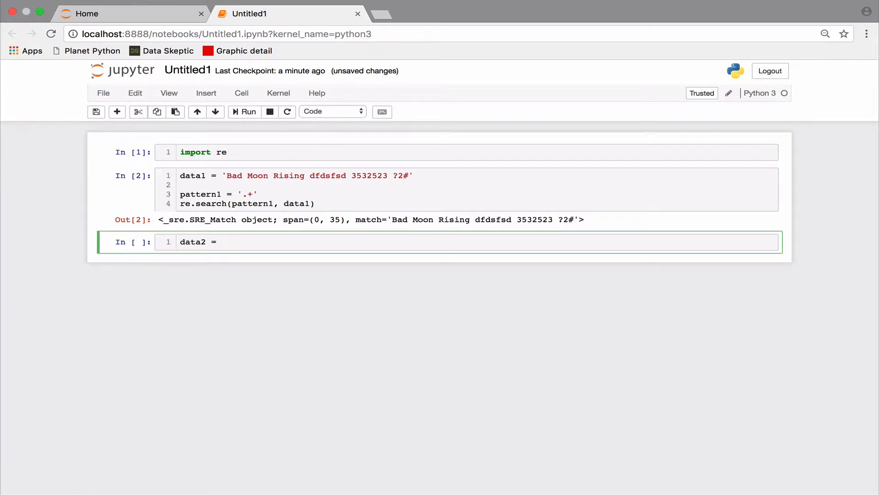
type("'25'")
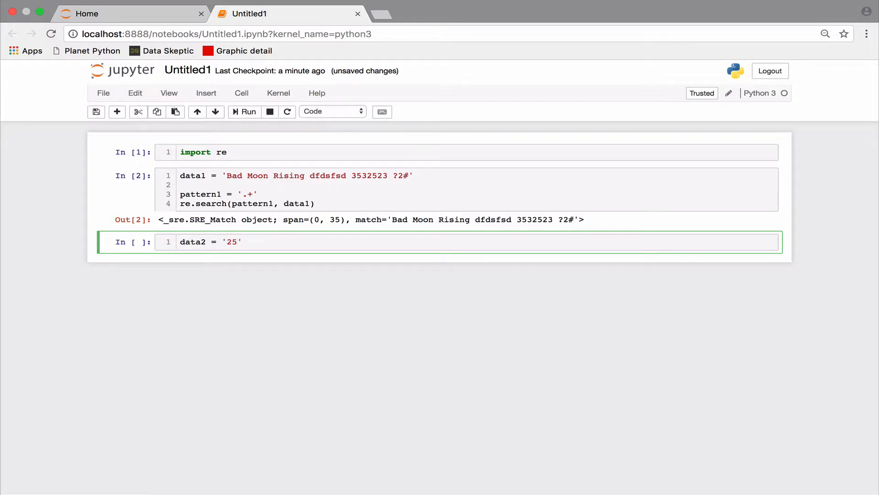
type("/08/")
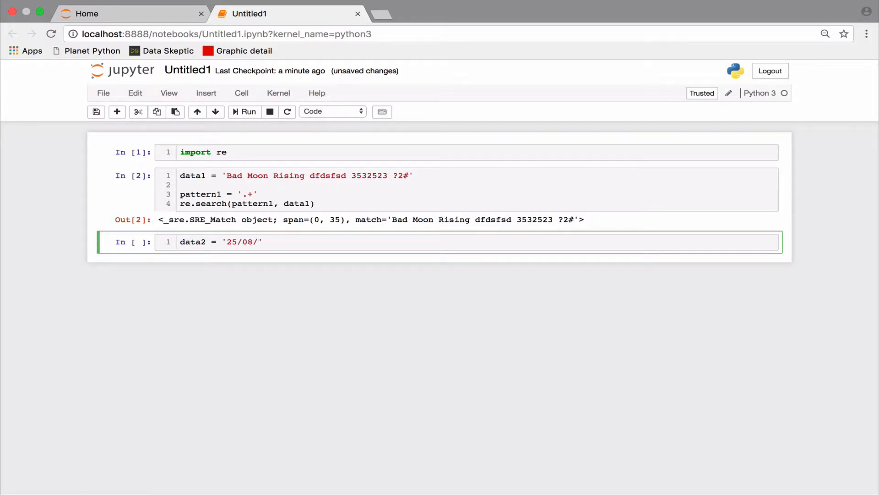
type("05")
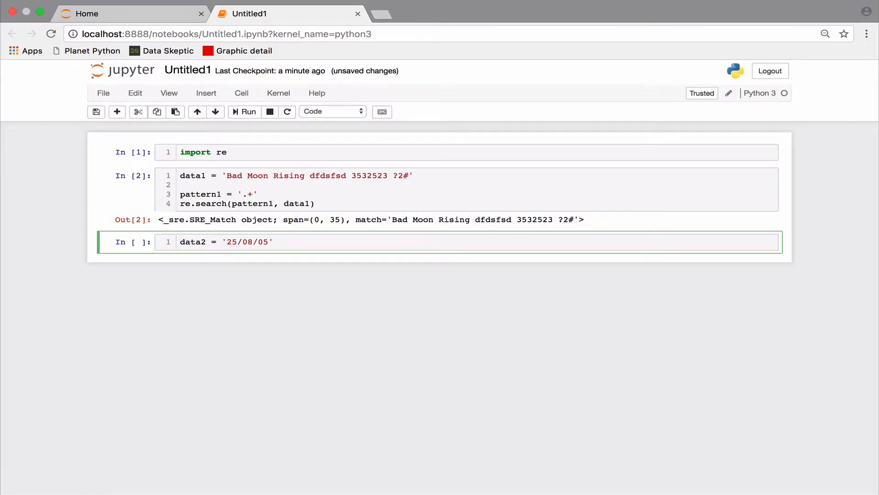
key("Enter")
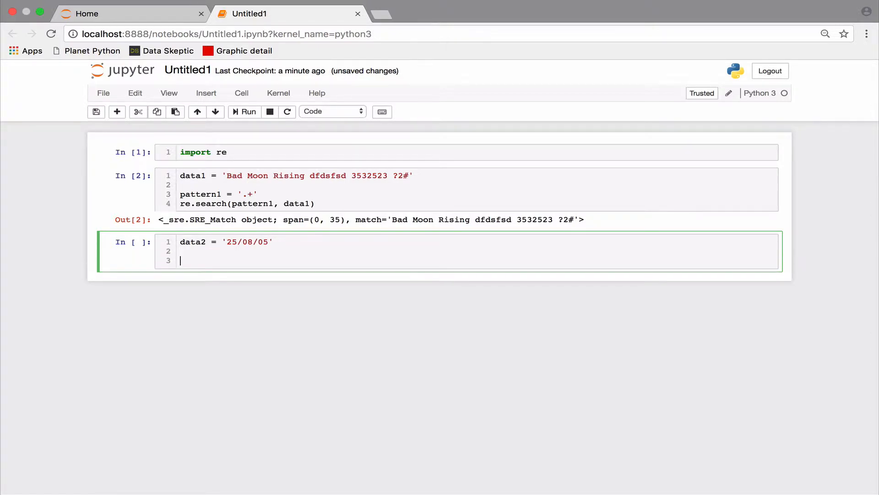
Add digit-based date patterns pattern2 and pattern3 and run re.search using pattern3.
type("pattern2")
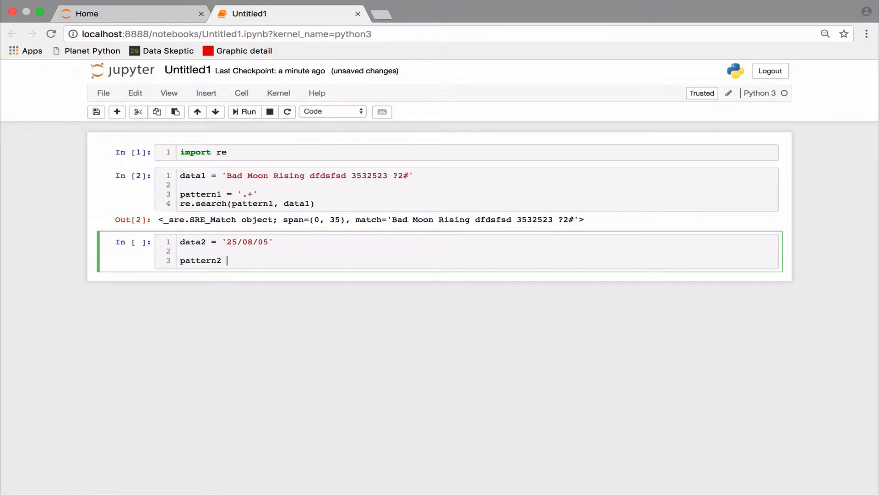
type("= '\\d{2}[-./]\\d{2")
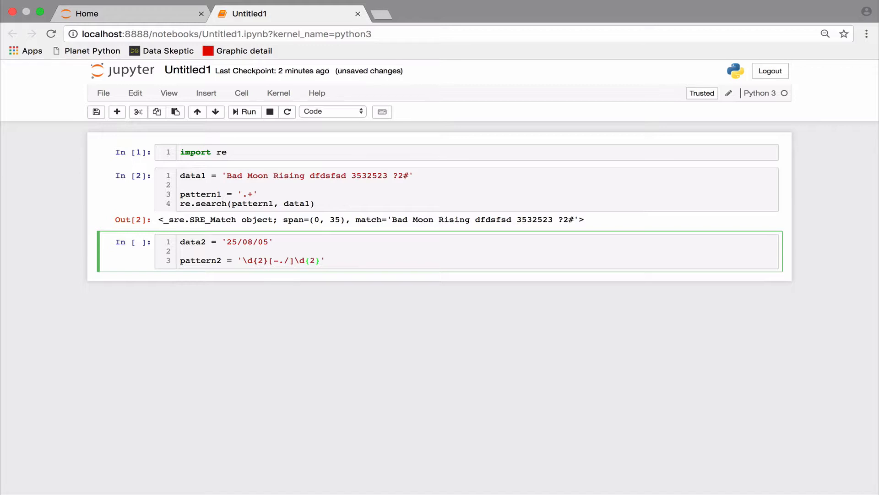
type("[-/.]\\d{2}")
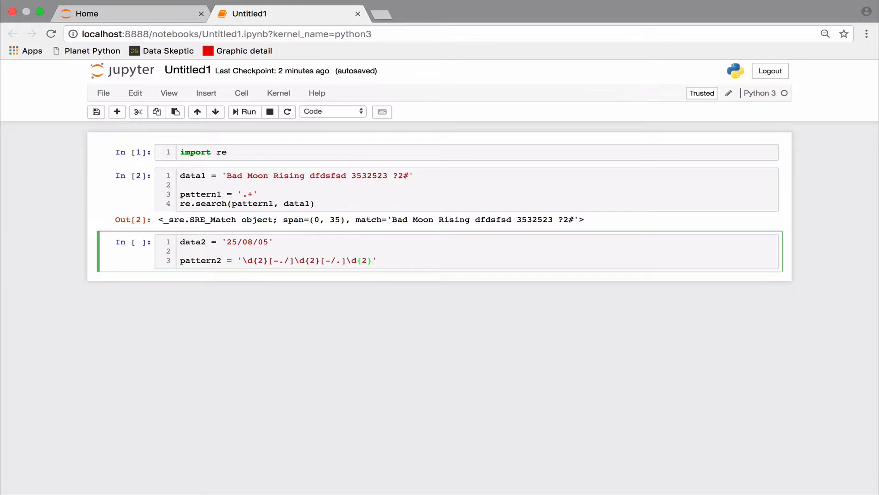
type("re.search(pattern2, data)")
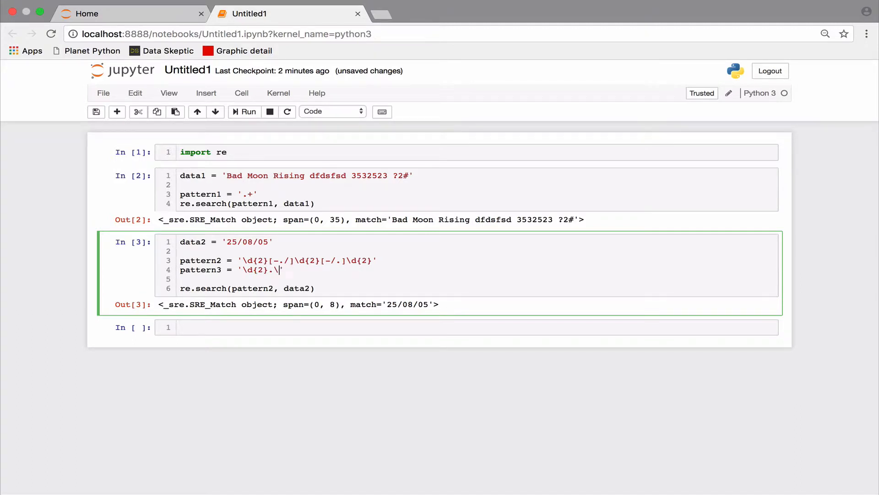
type("d{2}.\\d{2}")
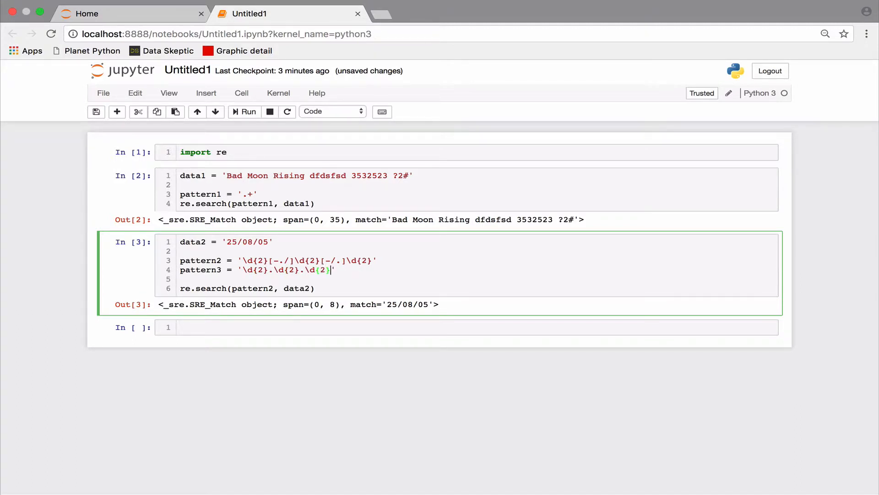
left_click(244, 111)
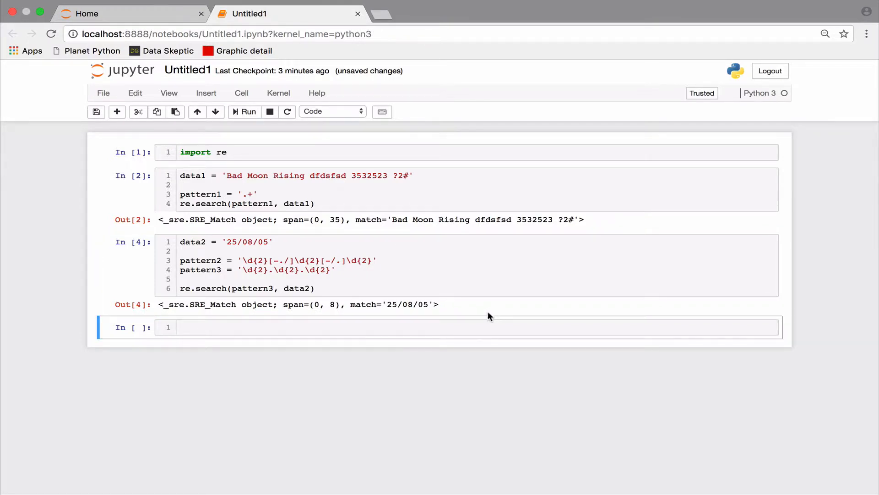
Define lotterynum = '12345678' and run re.search with pattern3 on it.
left_click(459, 327)
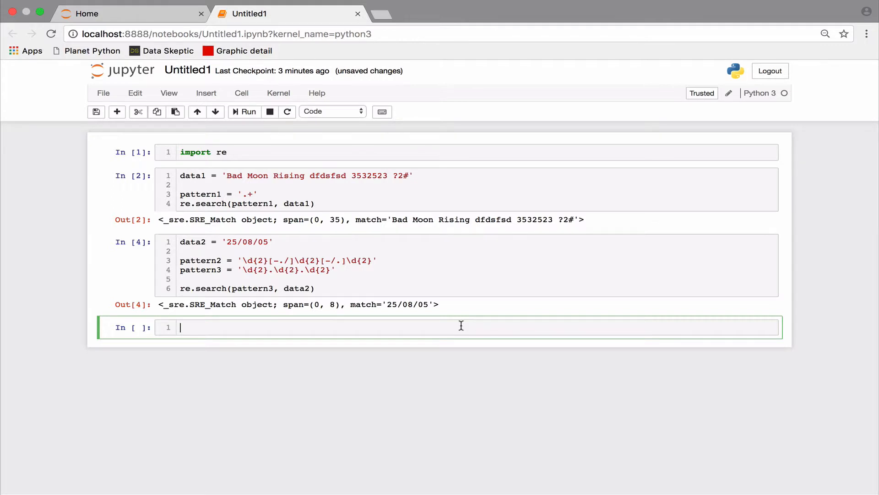
type("lotter")
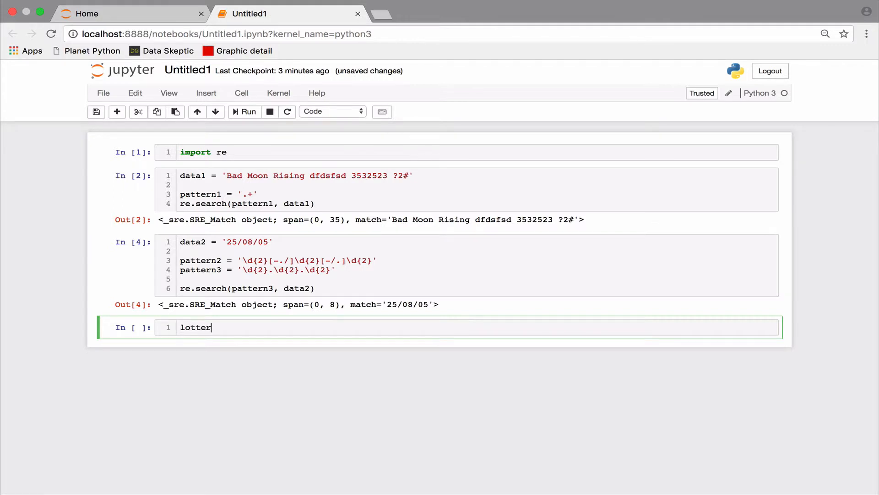
type("ynum")
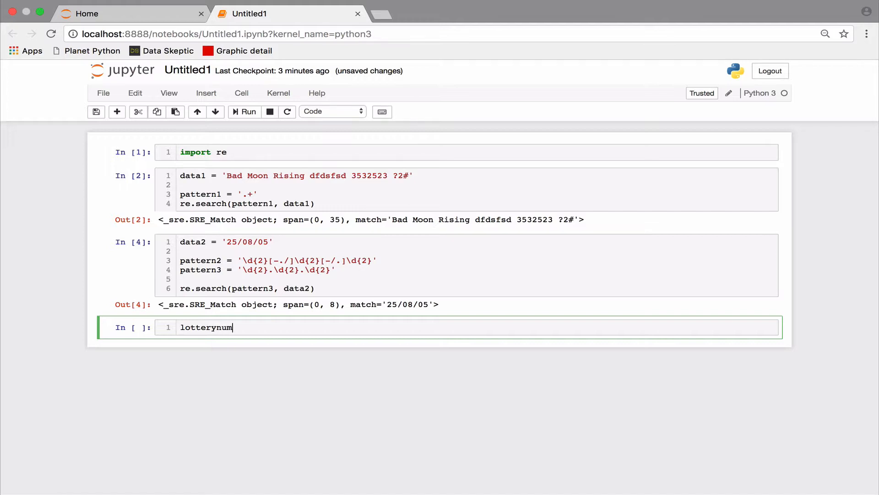
type("=")
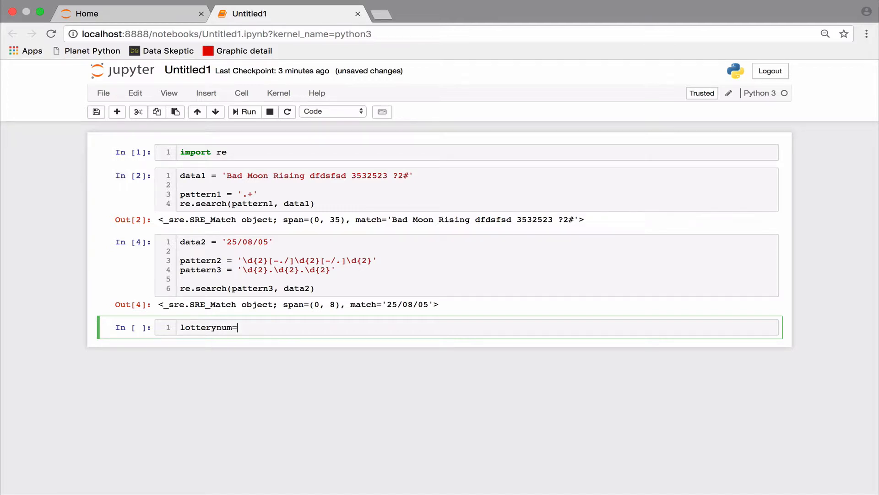
type("'12345'")
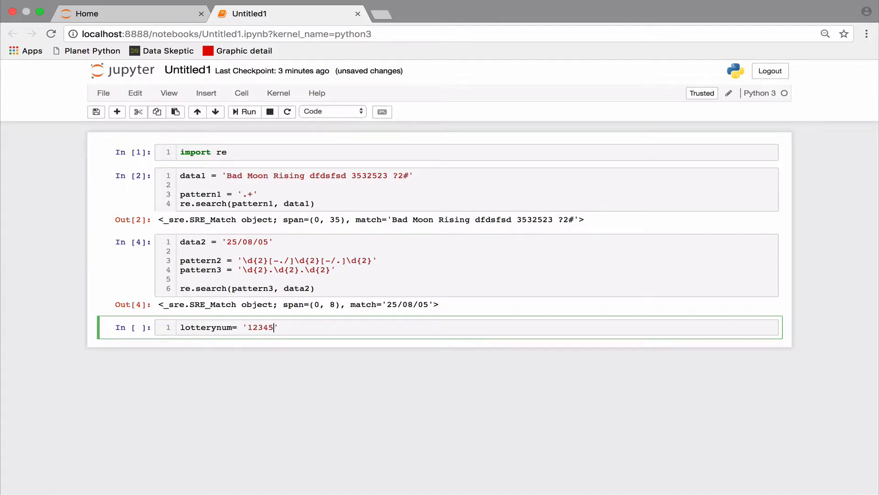
type("678")
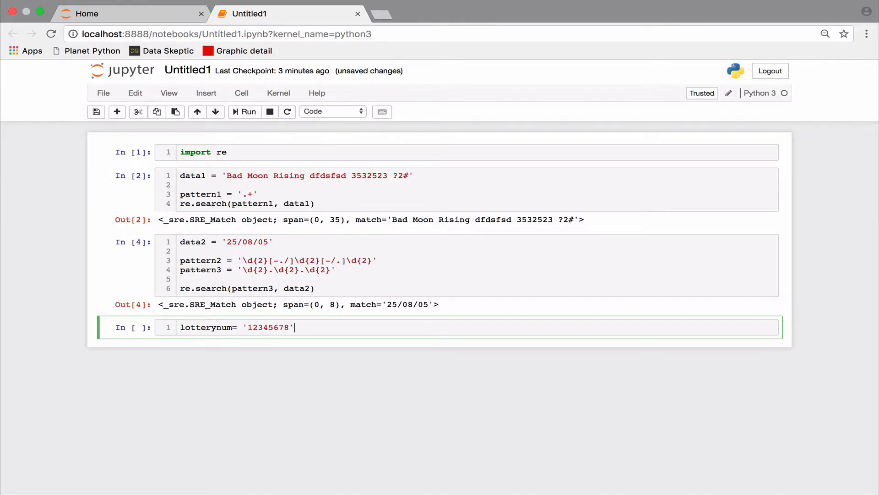
key("Enter")
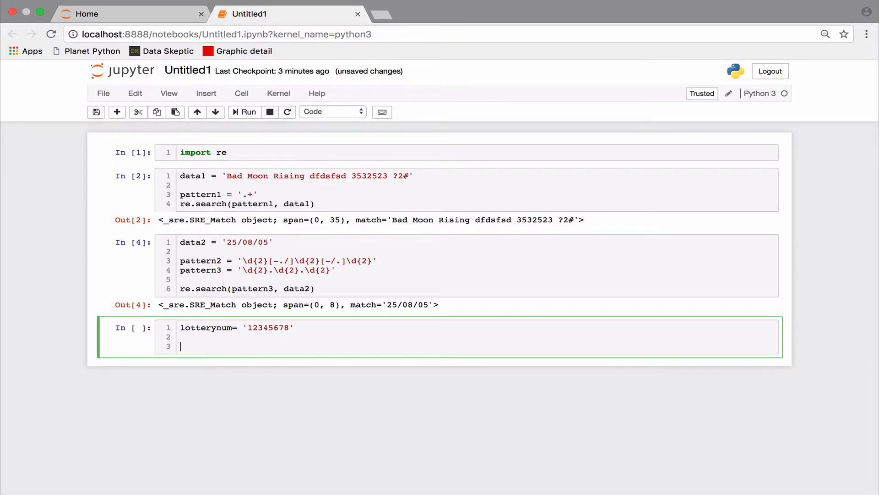
type("re.search(pattern)")
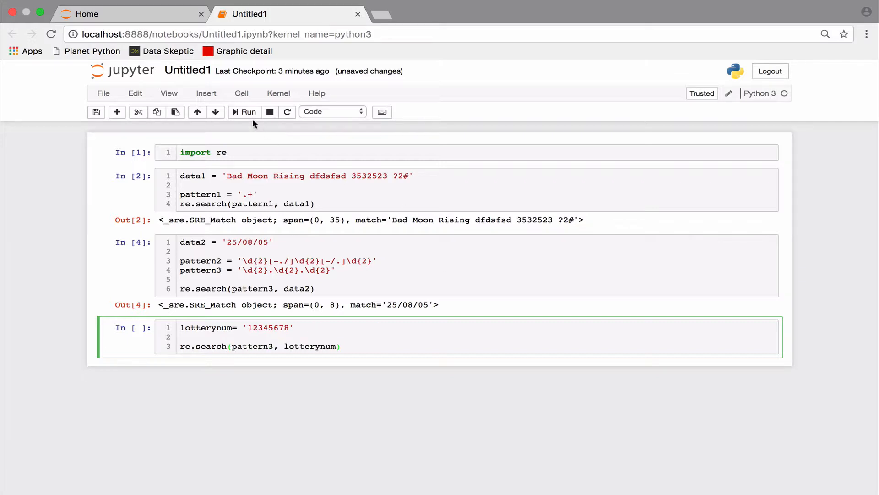
left_click(244, 111)
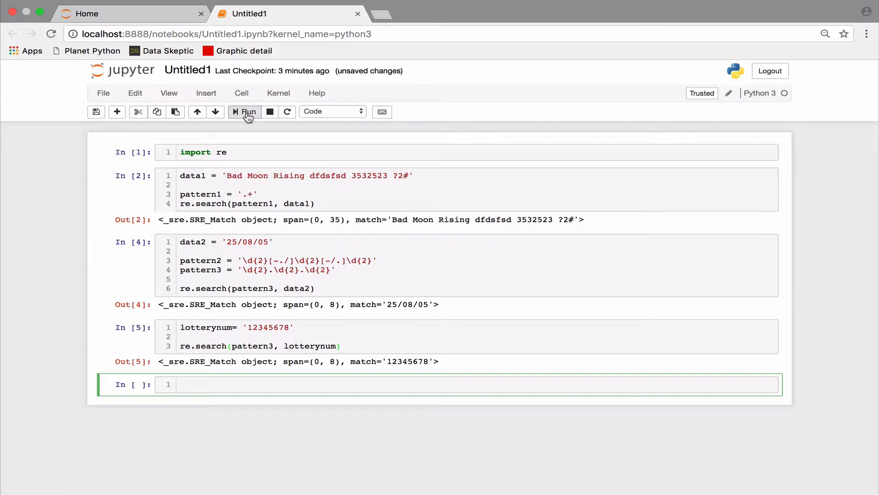
Read myText.txt into data and findall words matching 'q[^u]\w*'.
type("file_name = 'myText.txt'")
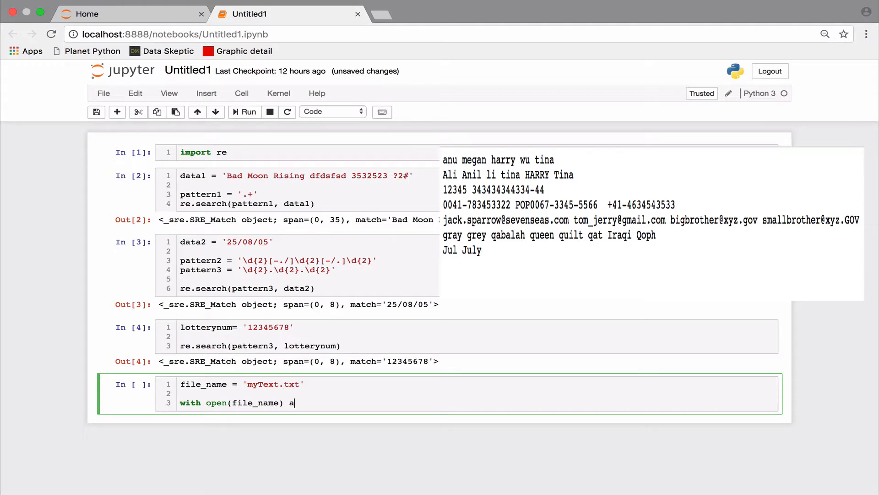
type("s open_file:")
type("q_pattern_1 =")
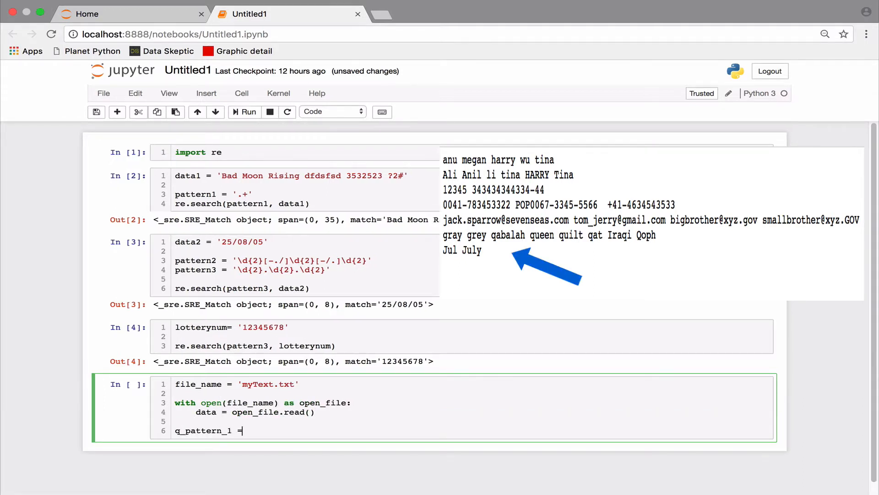
type("'q[^u]'")
type("re")
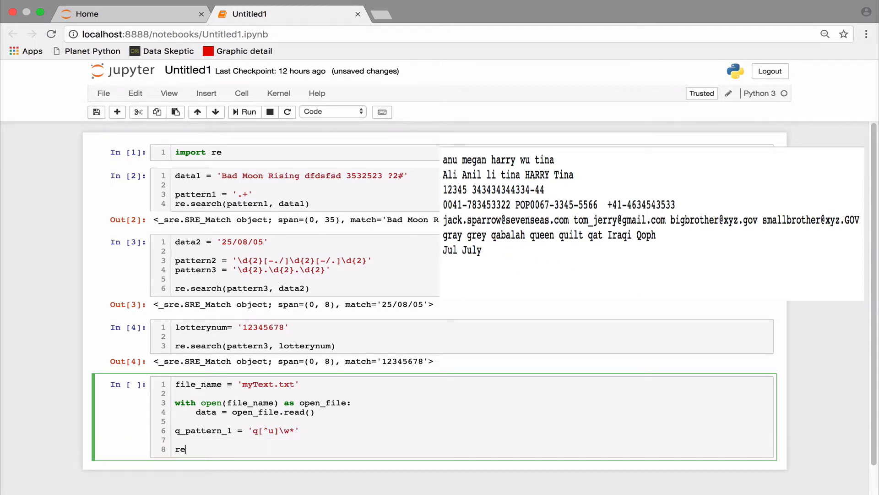
type(".findall(q_pattern_1, data)")
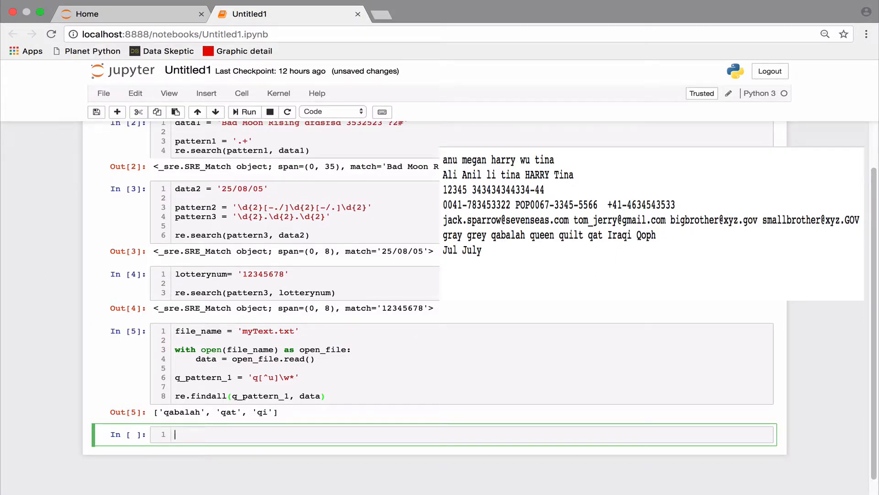
Add re.IGNORECASE to the findall call and rerun so 'Qoph' also matches.
left_click(347, 394)
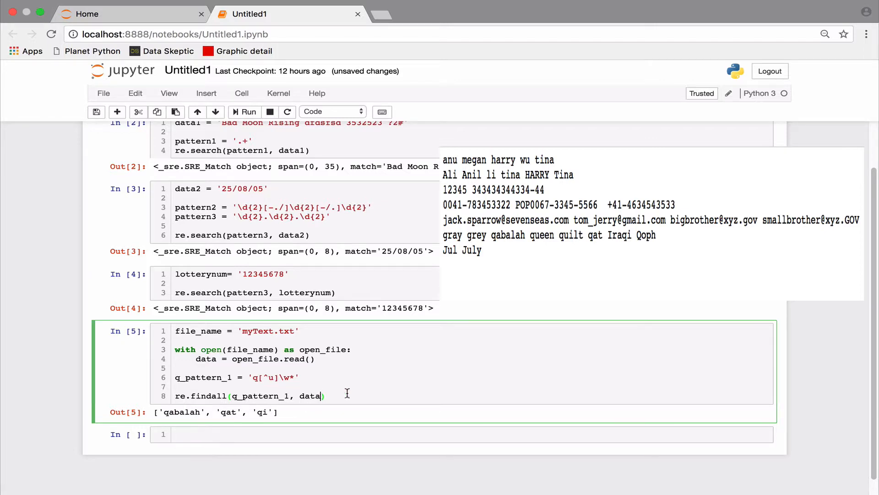
type(", re.IGNOREC")
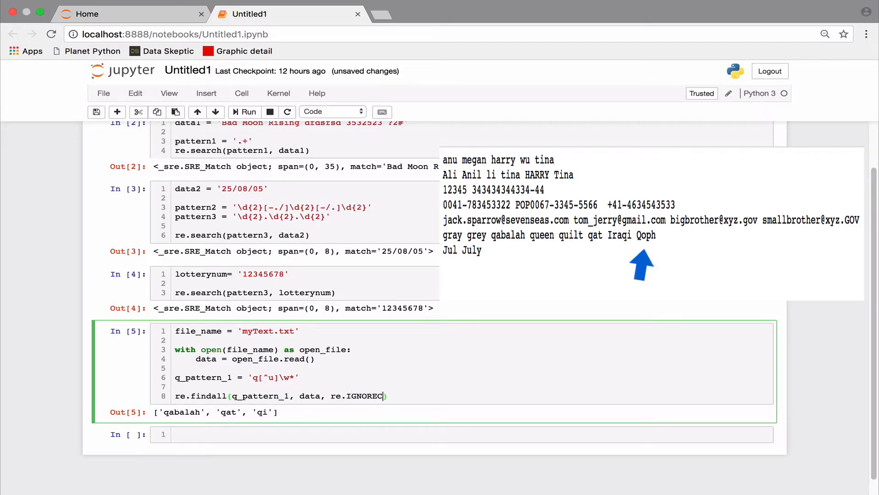
type("ASE")
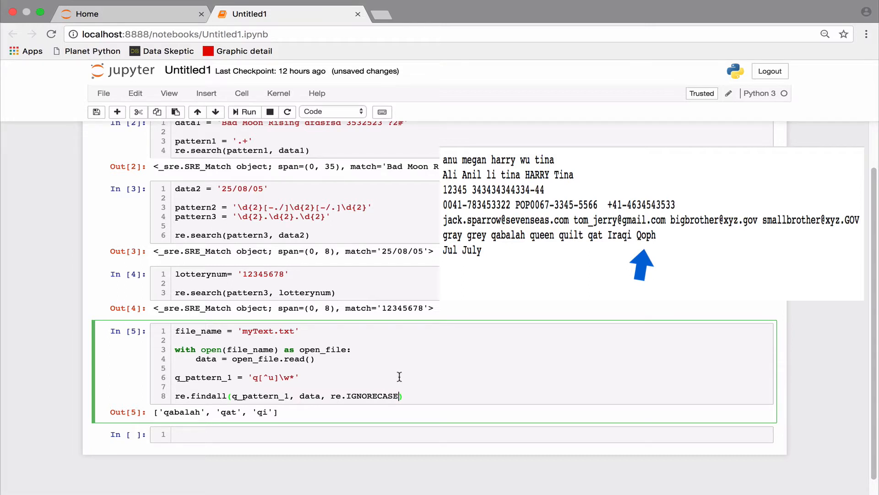
left_click(244, 112)
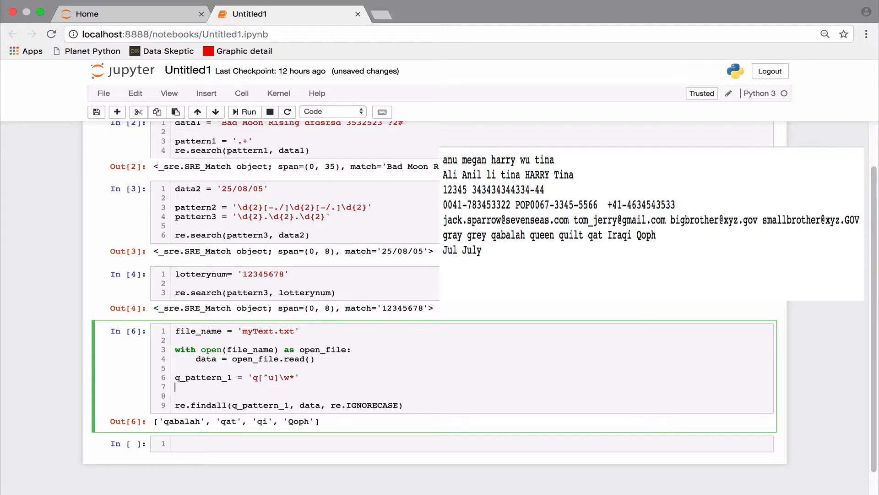
Run findall with q_pattern_2 '\bq[^u]\w*\b', then prefix it with r.
type("q_pattern_2 = q")
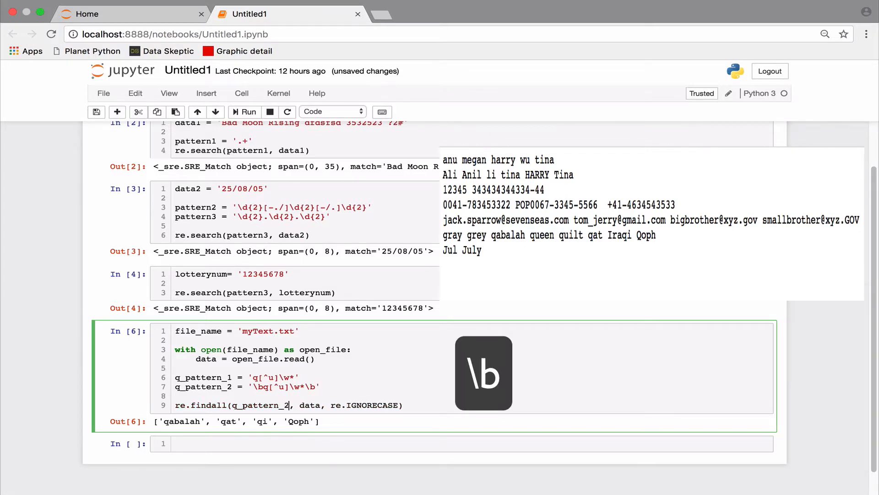
left_click(244, 112)
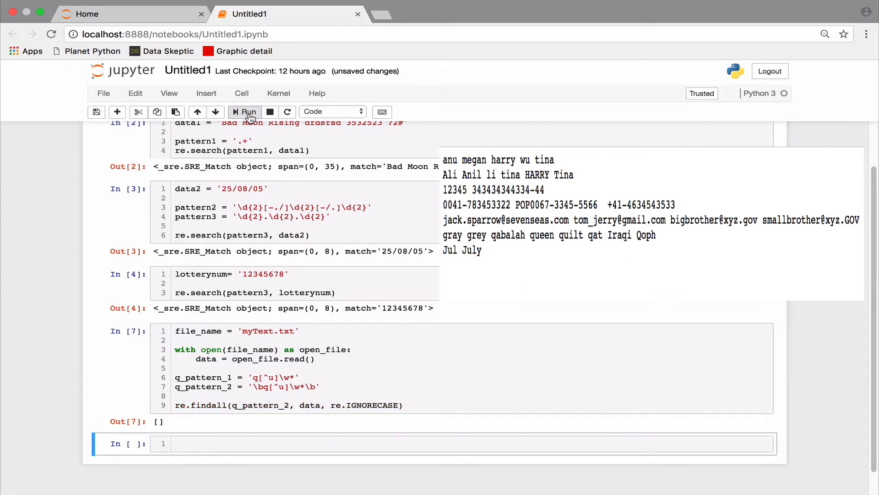
mouse_move(244, 112)
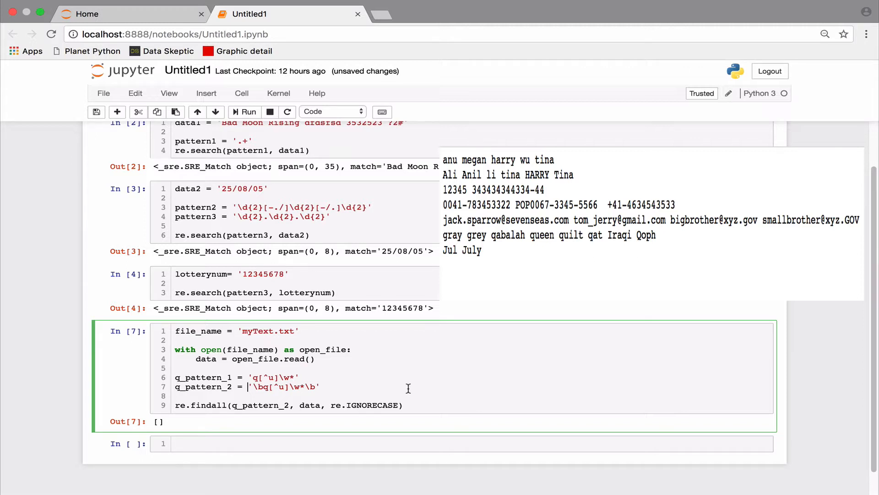
type("r")
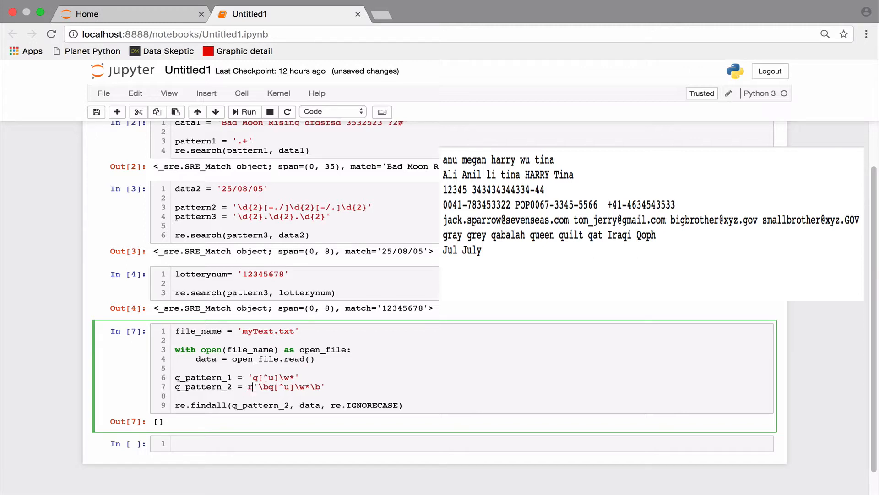
mouse_move(269, 151)
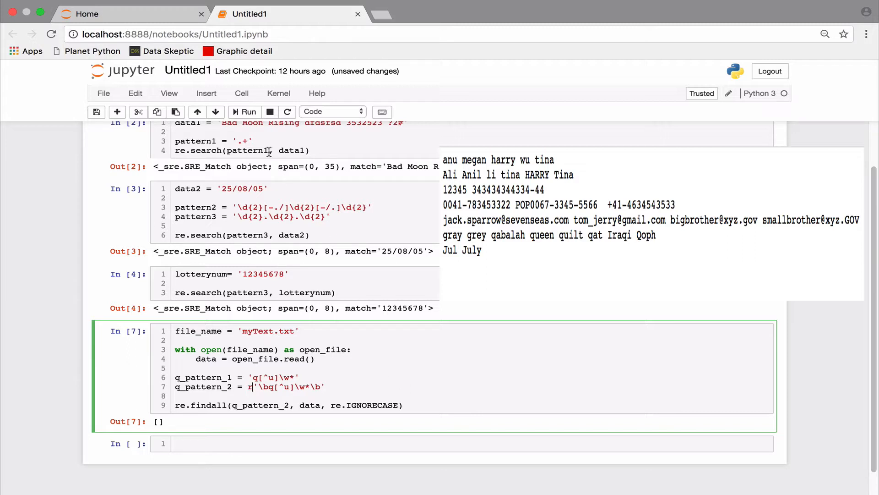
Rerun the raw-string q search, then write p_month = r'\bJuly?\b' for Jul/July.
left_click(244, 111)
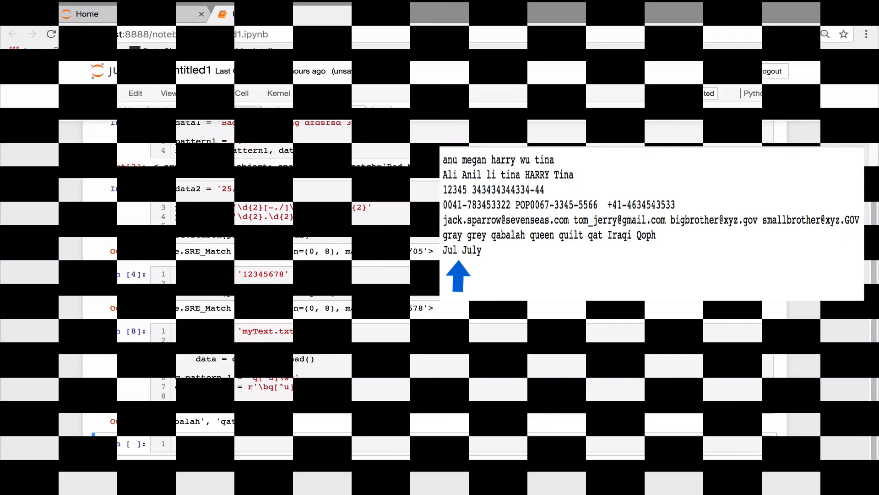
type("p_month = r'\\bJuly?\\b")
type("re.findall(p_month, data")
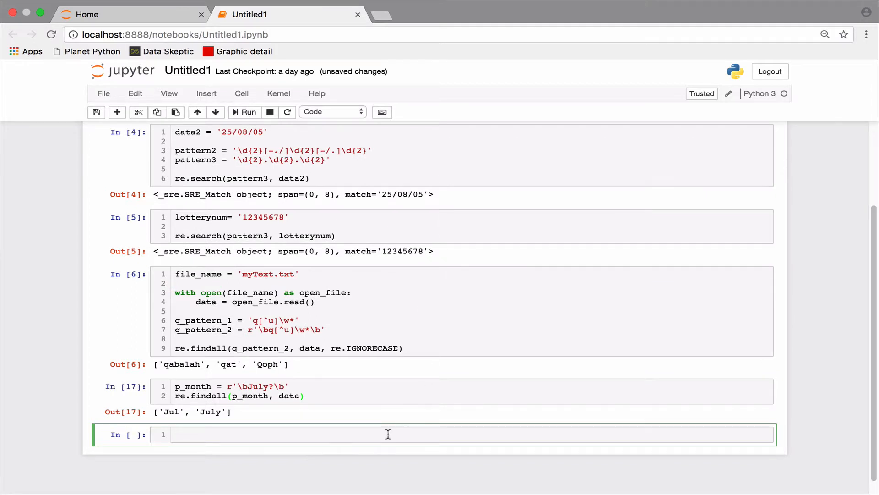
Define poem = 'Where the the mind is without fear and the head is is held high'.
type("poem")
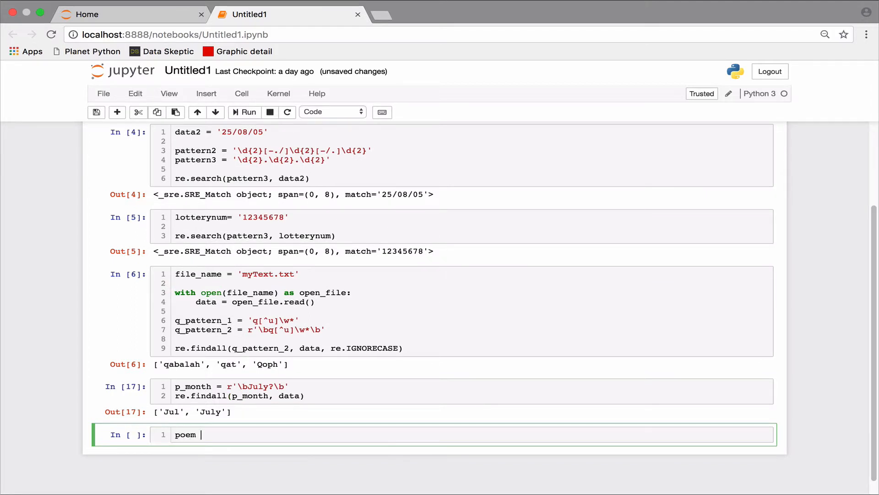
type("= ''")
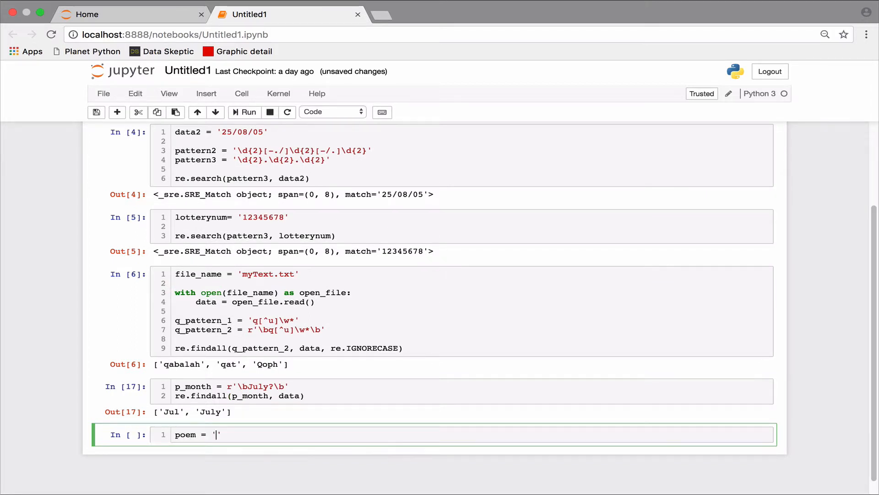
type("Where the the mind is without")
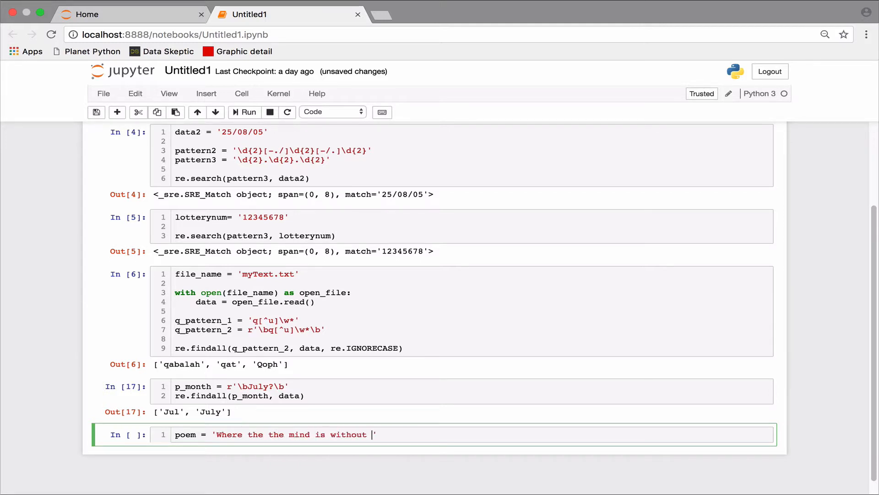
type("fear and the h")
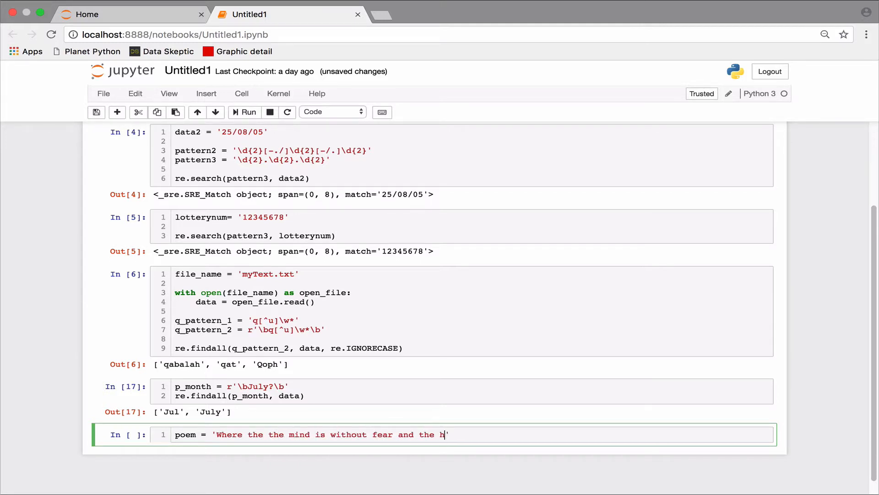
type("ead is is held")
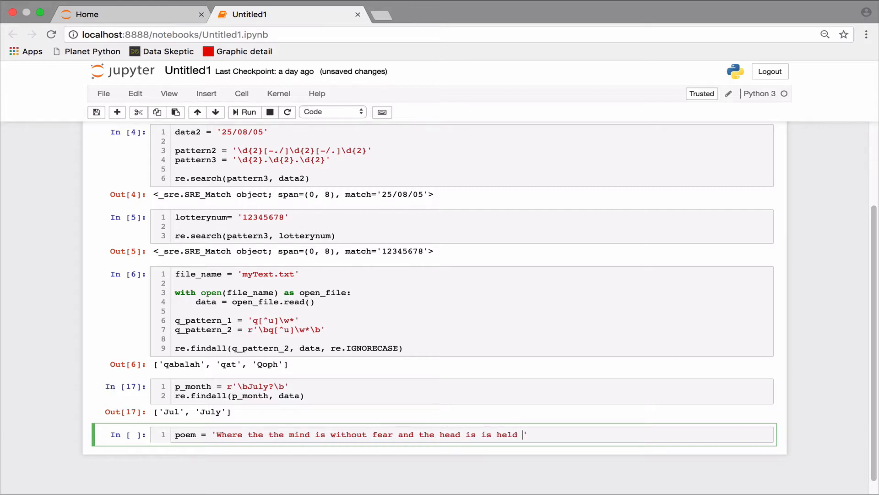
type("high")
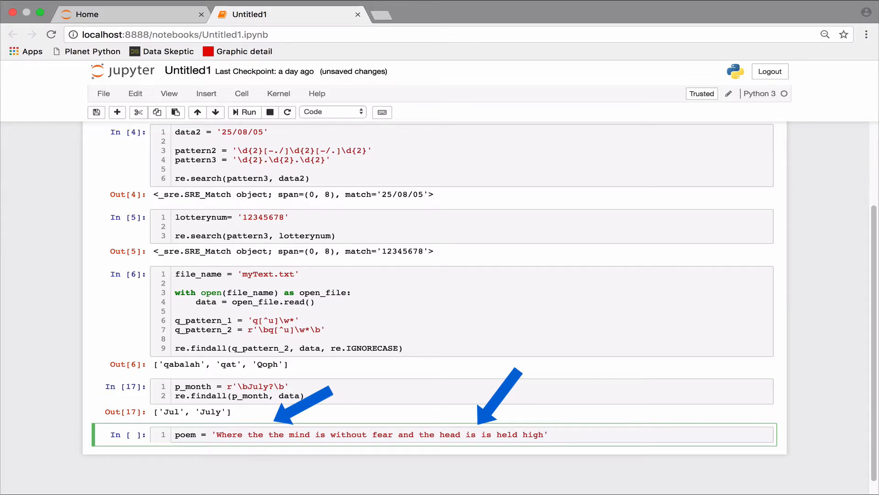
type("p")
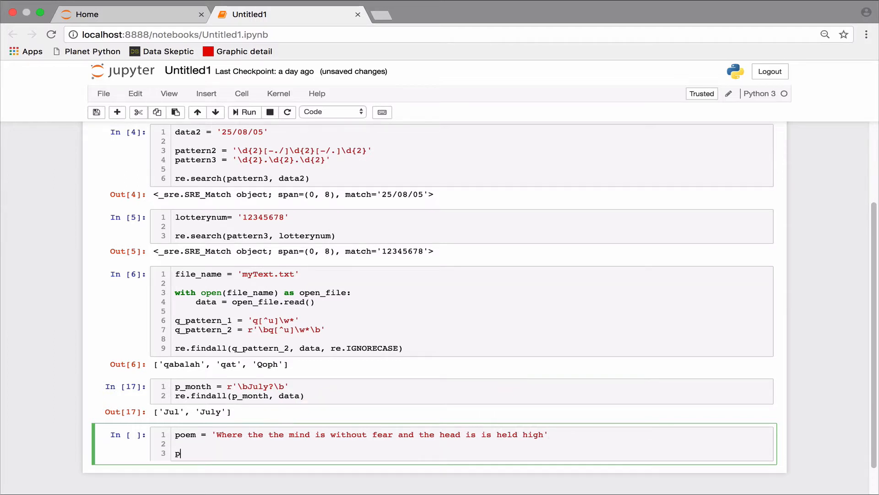
Define the double-word pattern p_dw = r'\b(\w+)\s+\1\b'.
type("_dw")
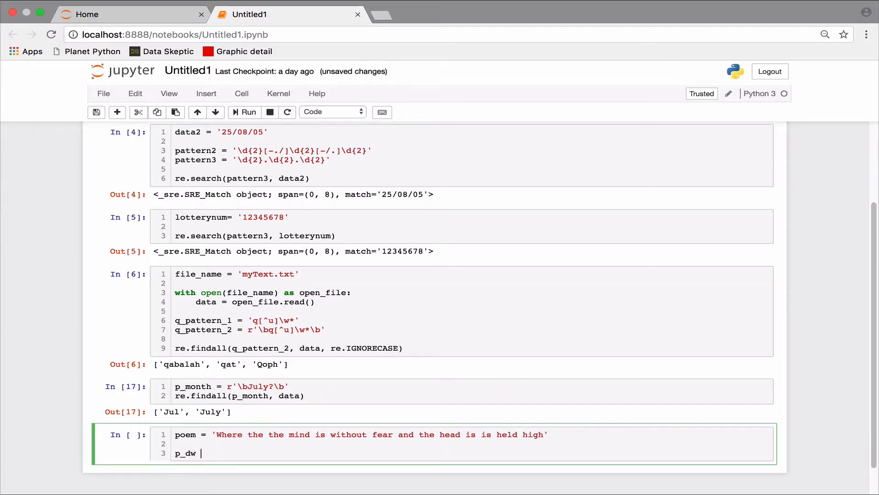
type("= r")
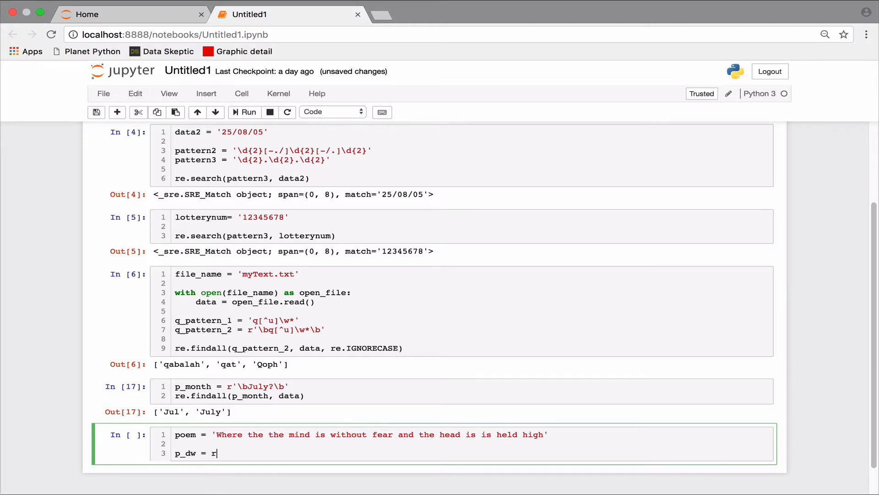
type("''")
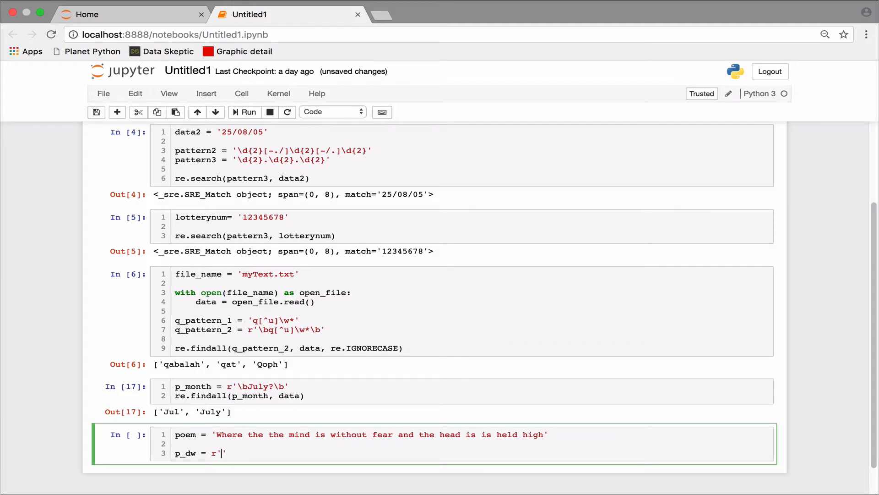
type("\\b")
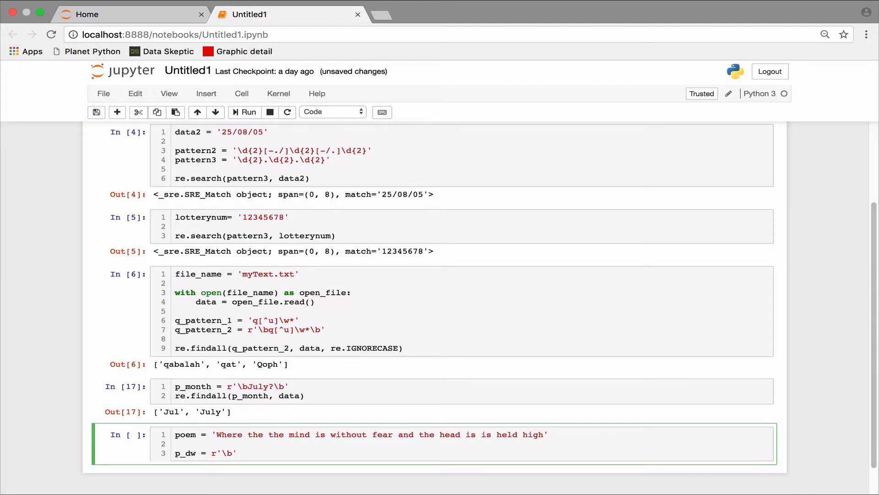
type("(\\w)")
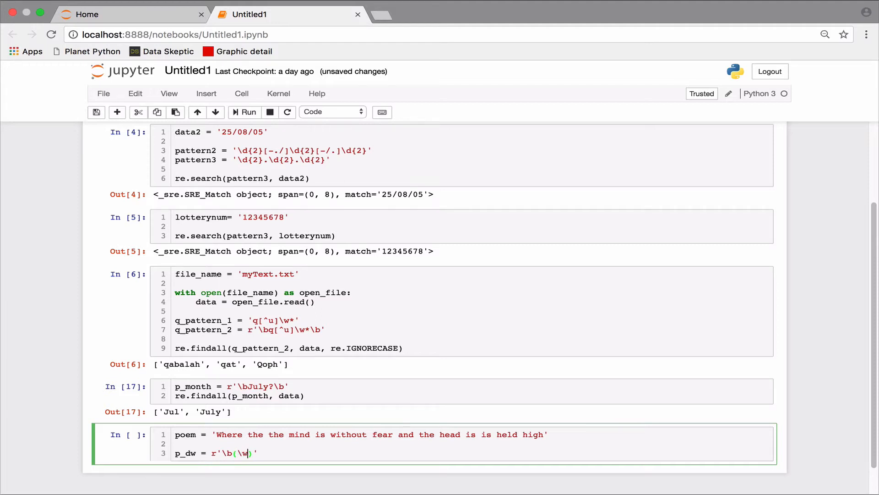
type("+")
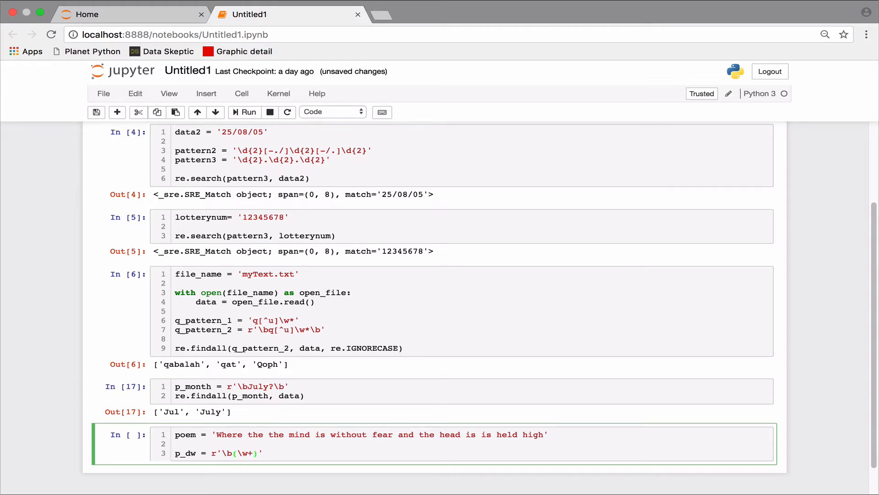
type("\\s+")
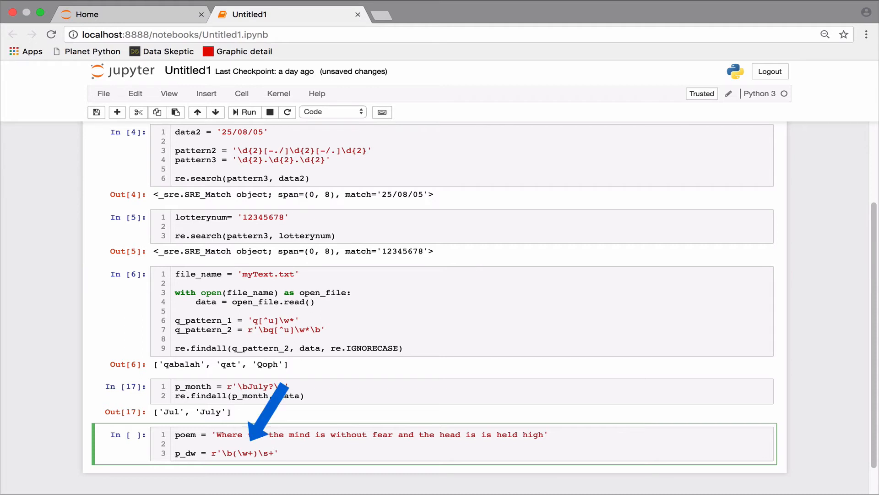
type("\\1")
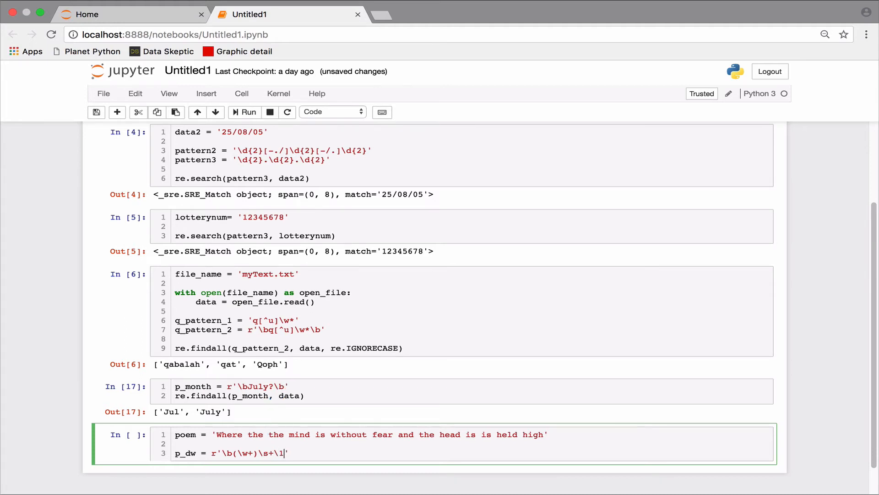
type("'")
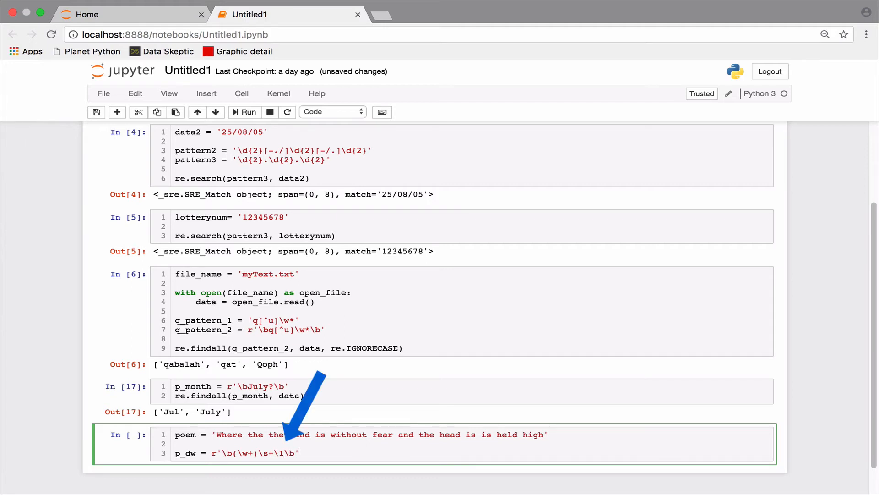
key("enter")
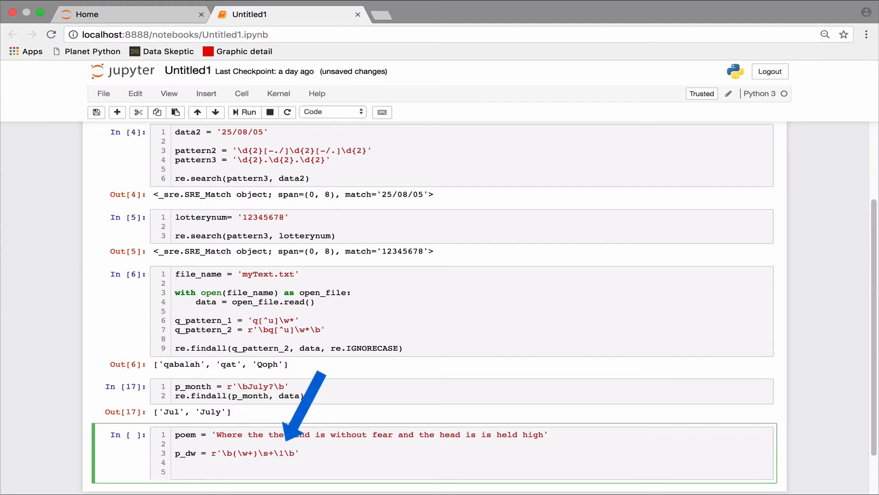
Run re.findall(p_dw, poem) to list the doubled words 'the' and 'is'.
type("re.f")
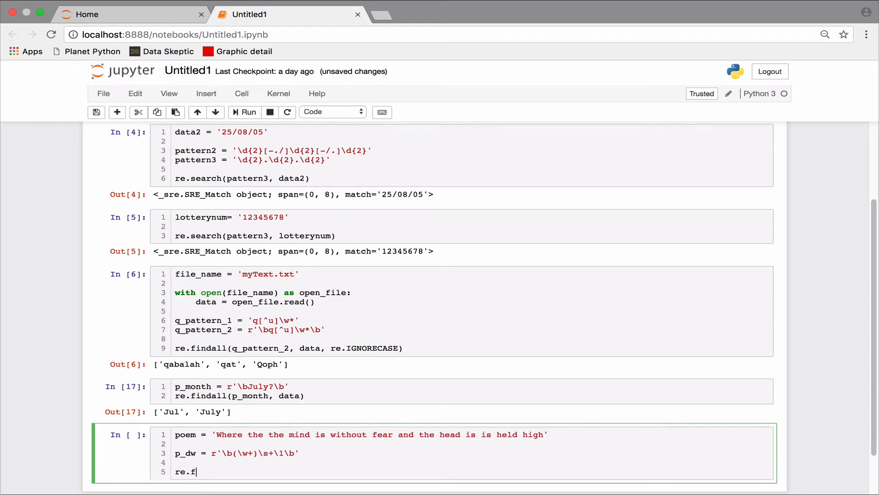
type("indall()")
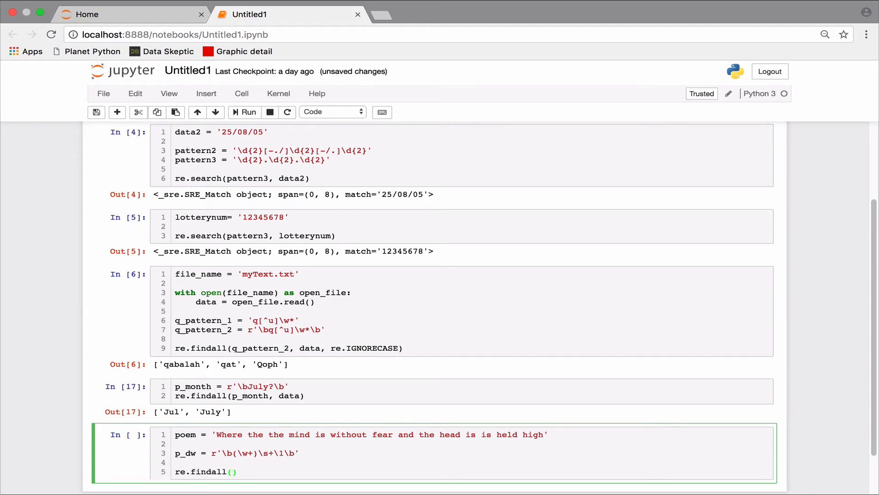
type("p_dw, powm")
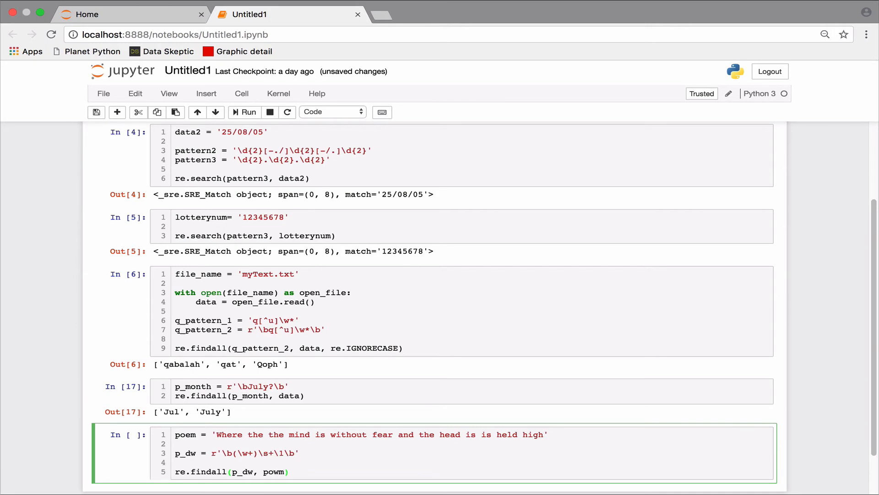
left_click(244, 112)
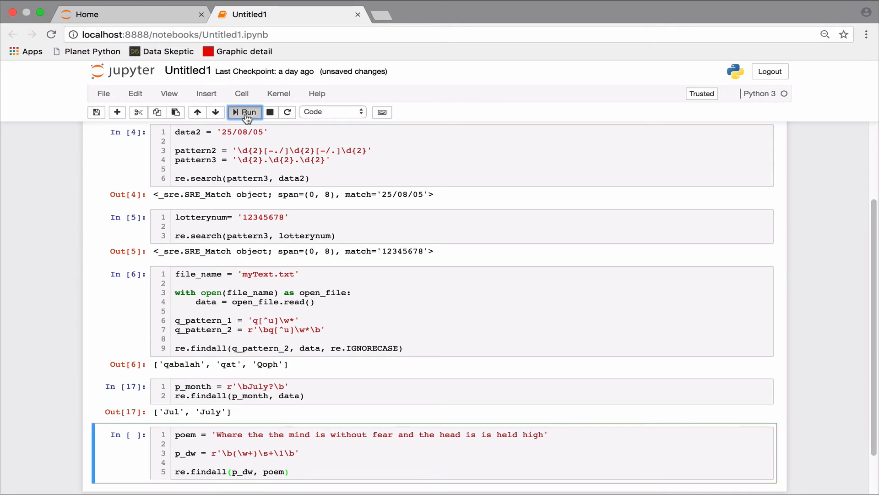
left_click(244, 112)
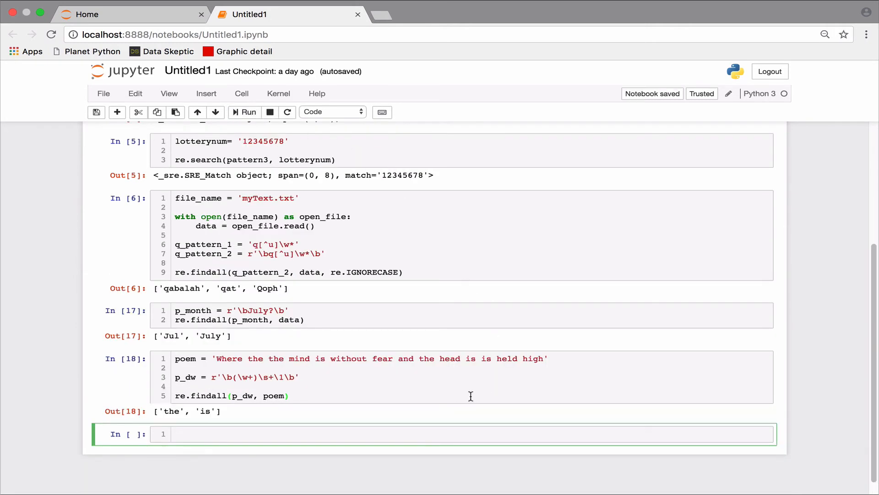